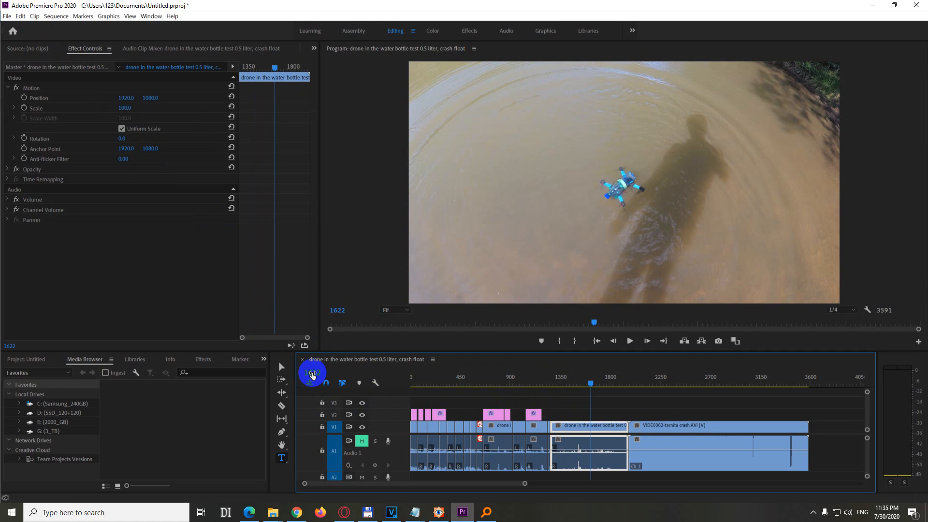
mouse_move(314, 374)
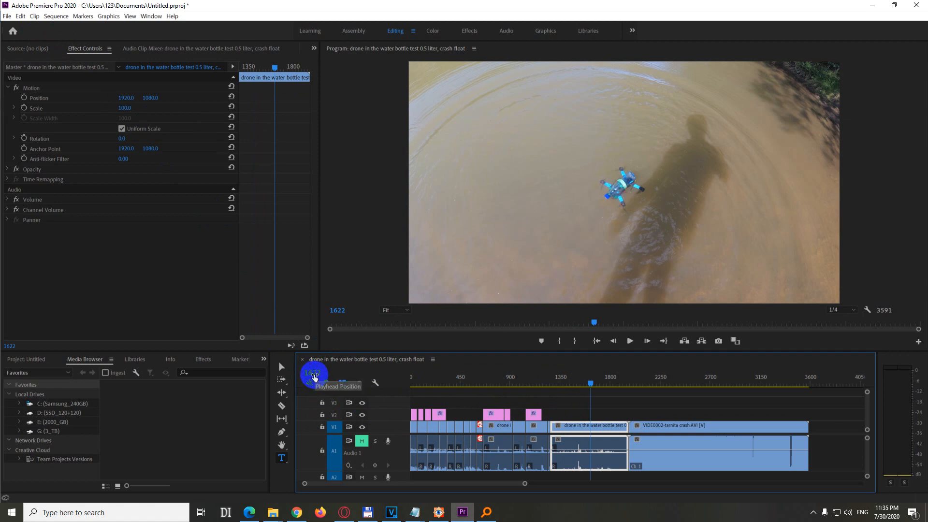
Step: Bring up the timeline's time display format choices from the playhead readout
right_click(312, 374)
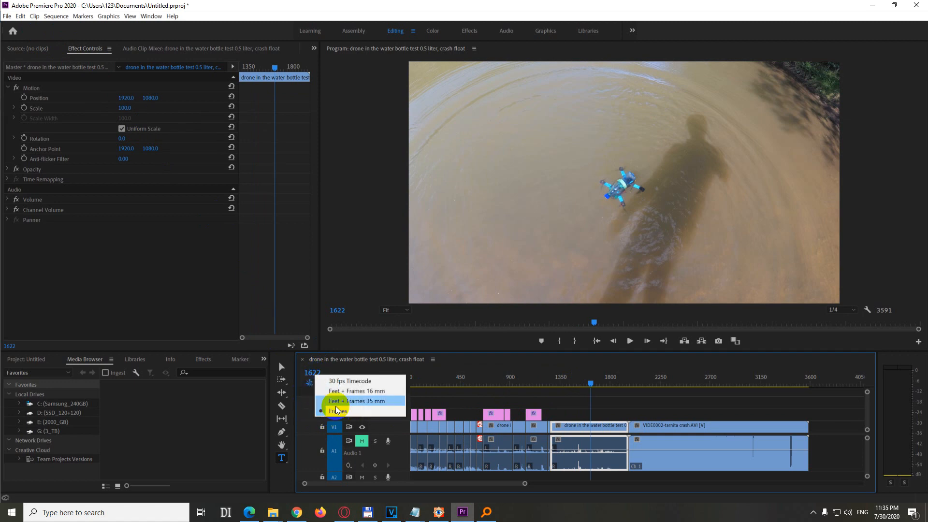
mouse_move(367, 381)
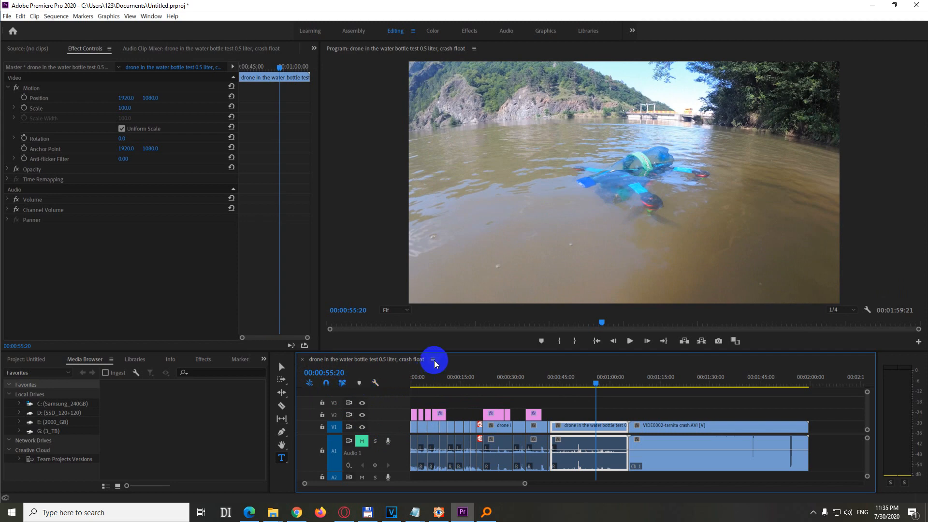
Step: Toggle Show Audio Time Units on to see sample-based timecode, then turn it off again
left_click(330, 373)
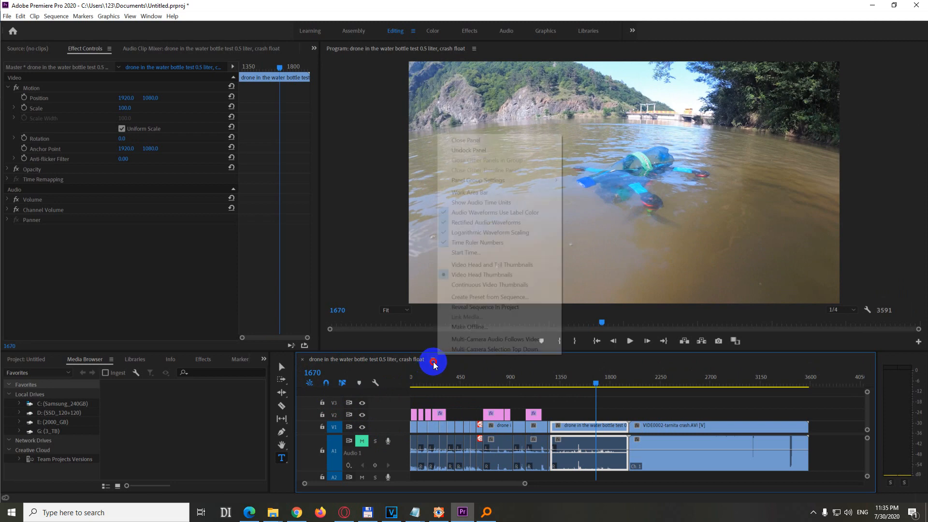
mouse_move(480, 203)
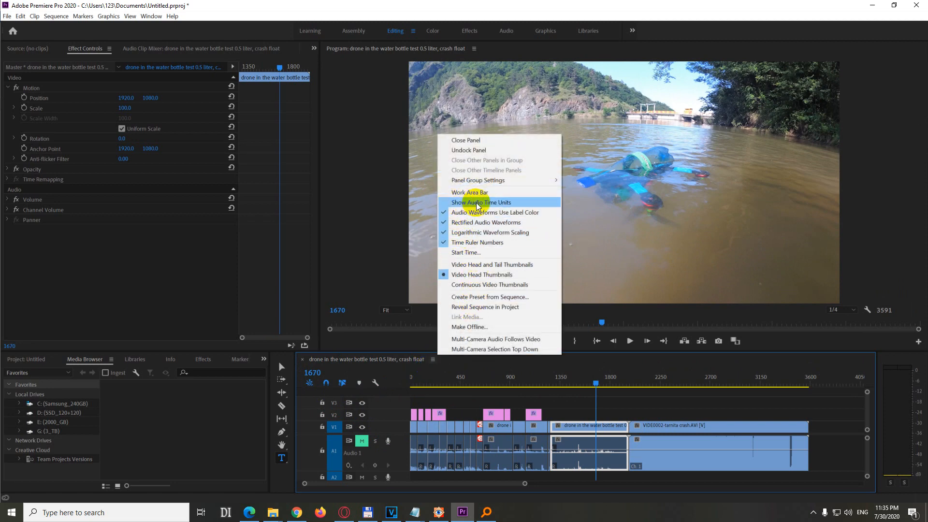
left_click(481, 202)
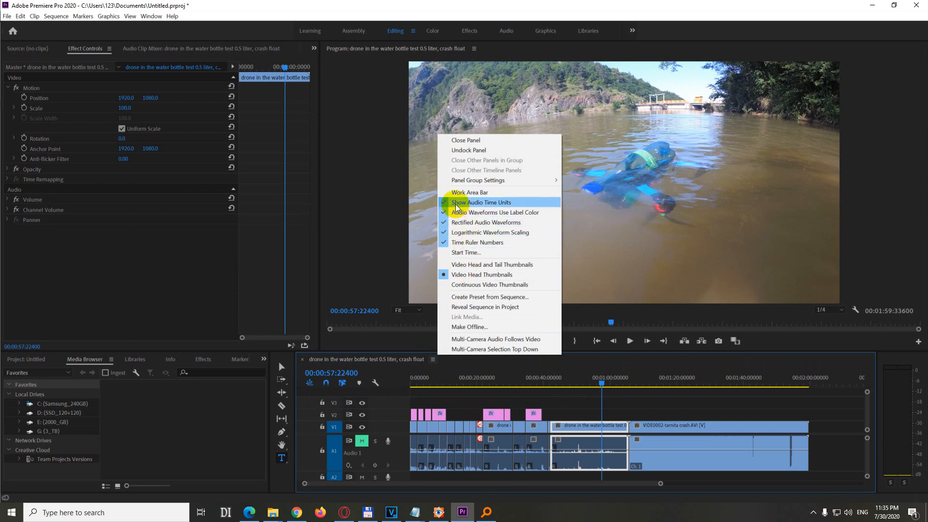
left_click(481, 202)
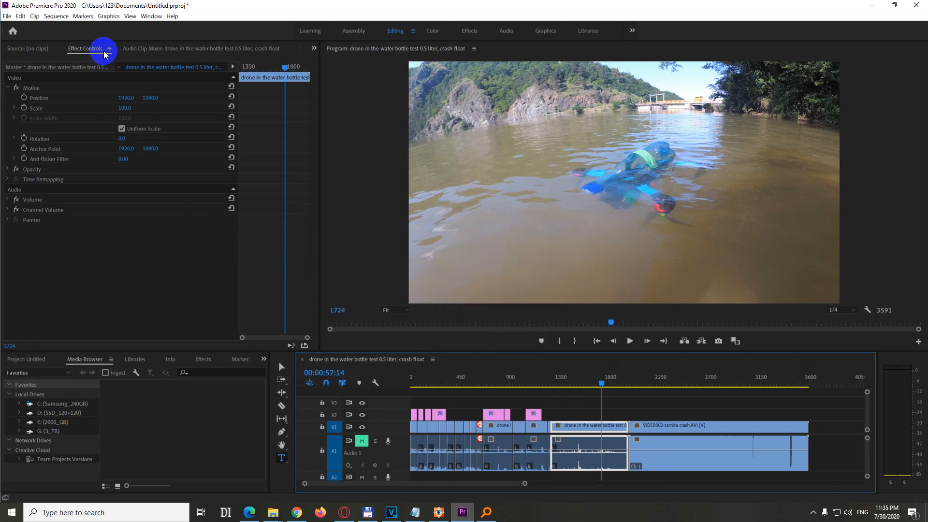
left_click(57, 17)
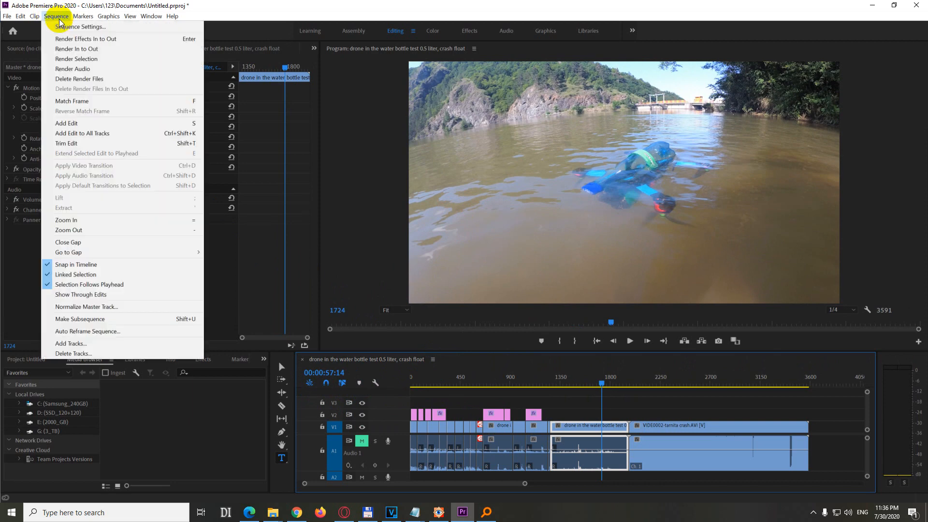
mouse_move(83, 27)
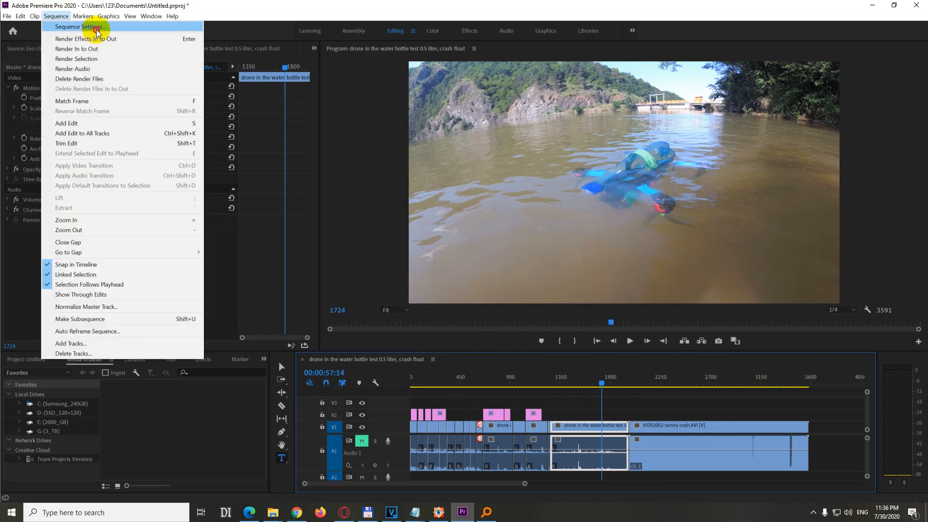
left_click(85, 27)
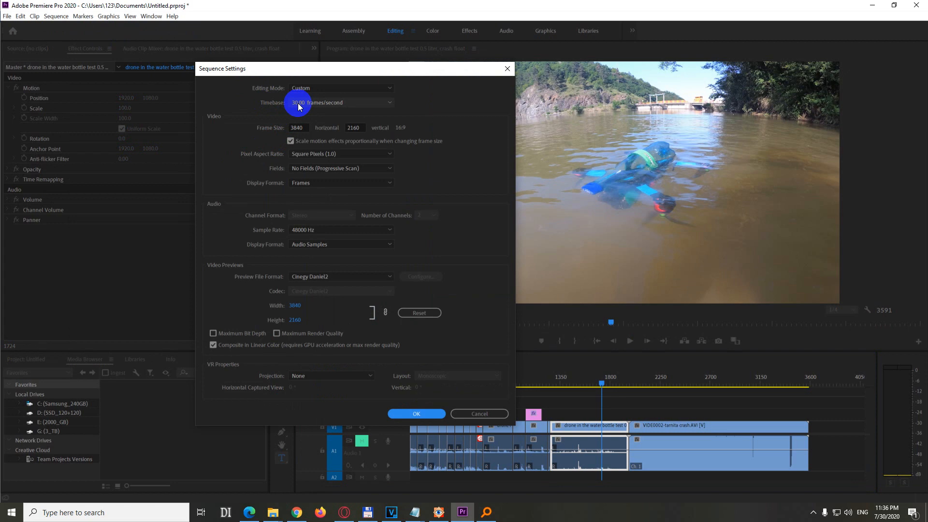
mouse_move(280, 107)
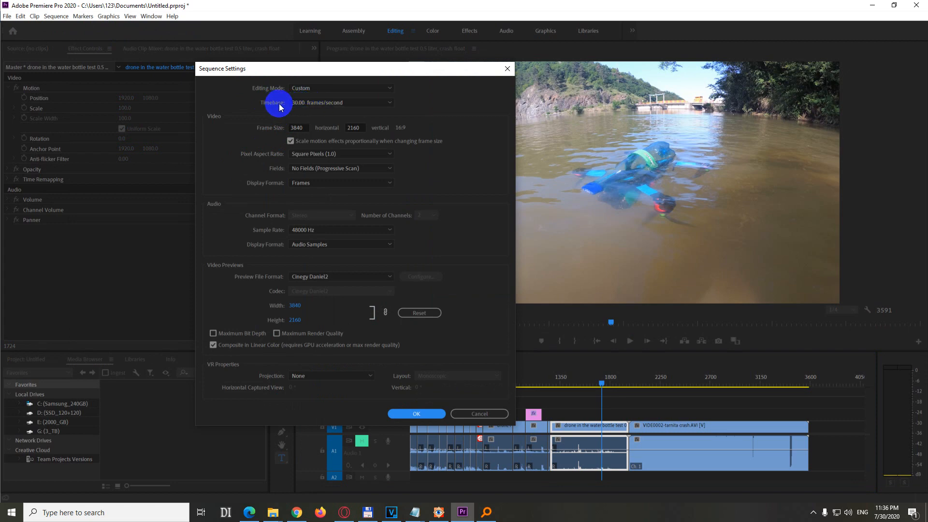
mouse_move(305, 107)
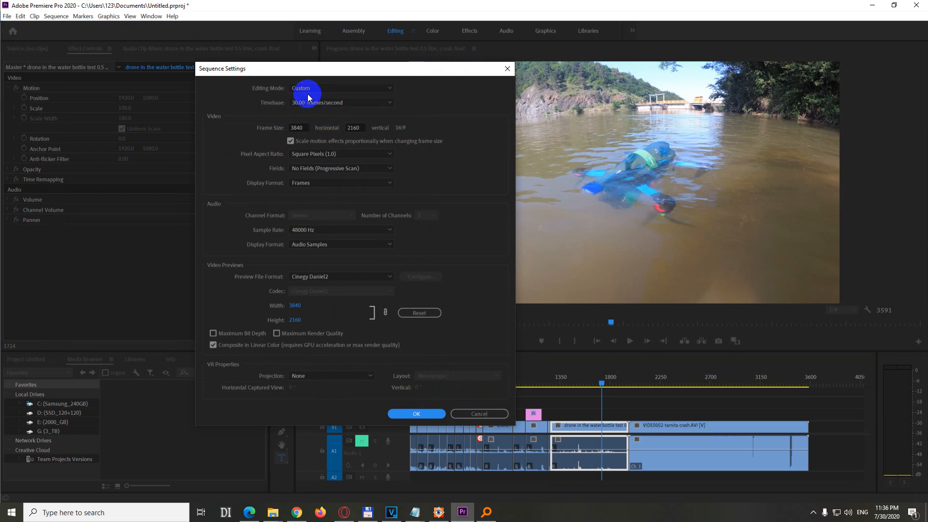
left_click(479, 413)
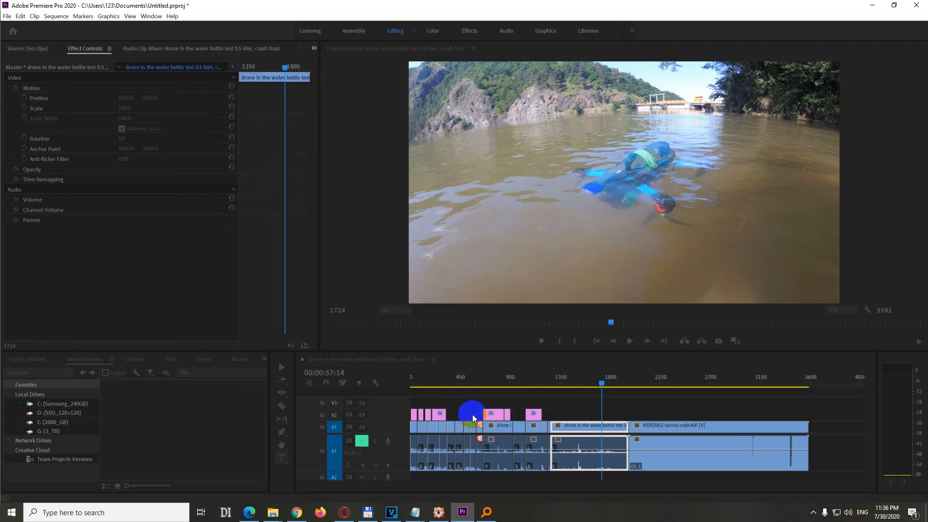
left_click(25, 360)
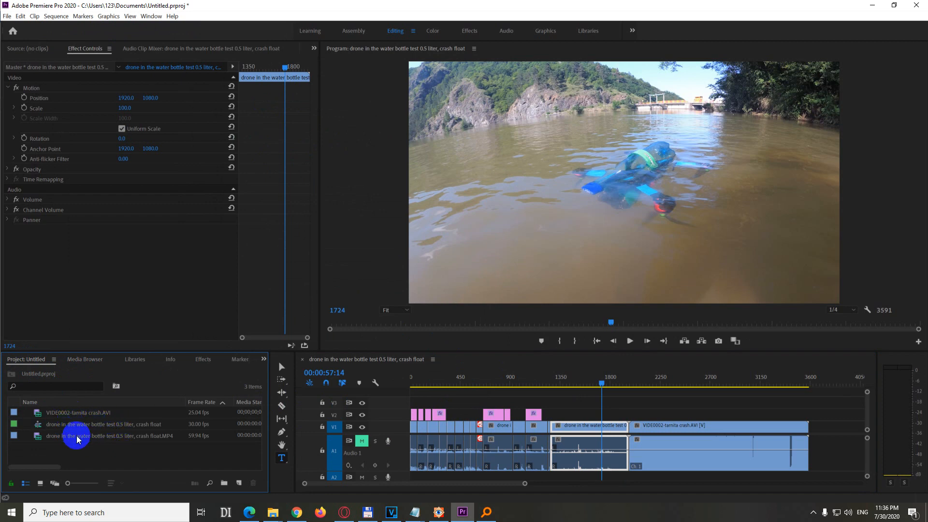
mouse_move(192, 441)
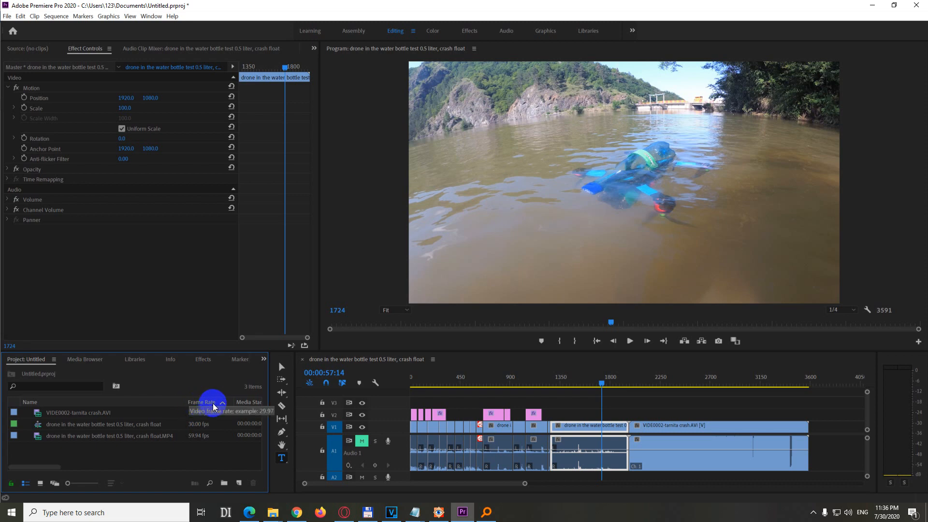
mouse_move(198, 444)
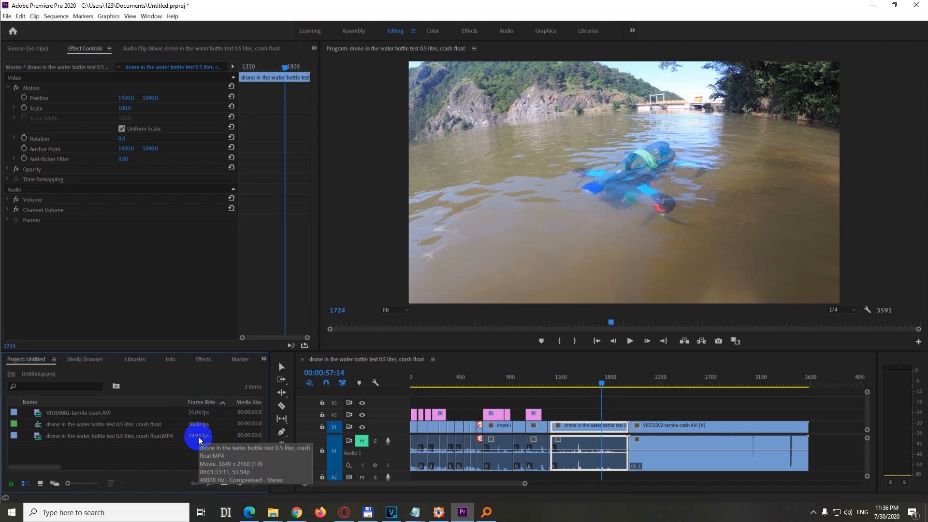
Step: Bring up the Sequence menu after confirming the MP4 clip runs at 59.94p
left_click(55, 17)
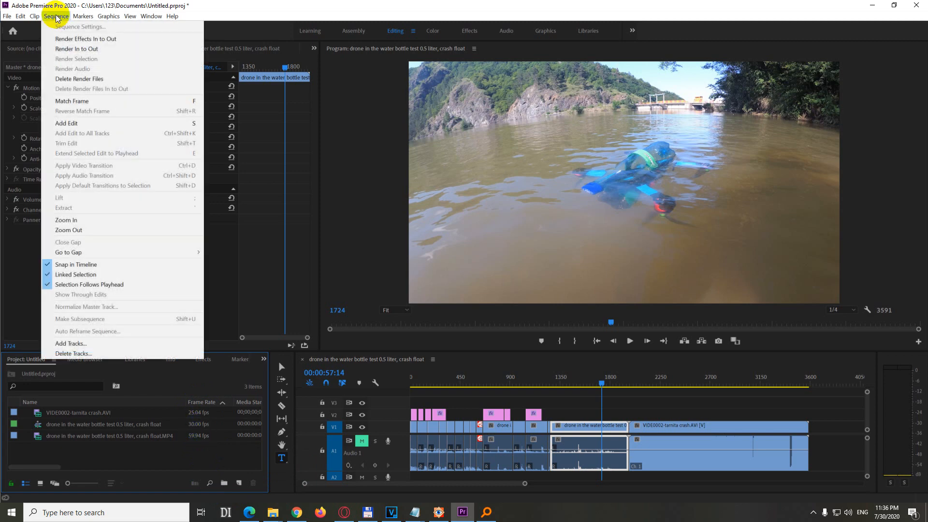
mouse_move(205, 135)
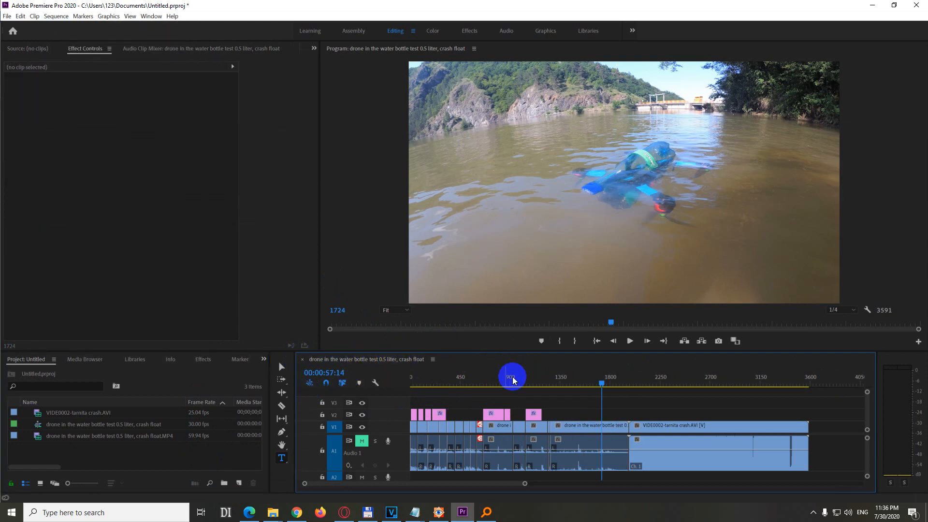
Step: Set the sequence timebase to 59.94 frames/second in Sequence Settings and apply it
left_click(56, 16)
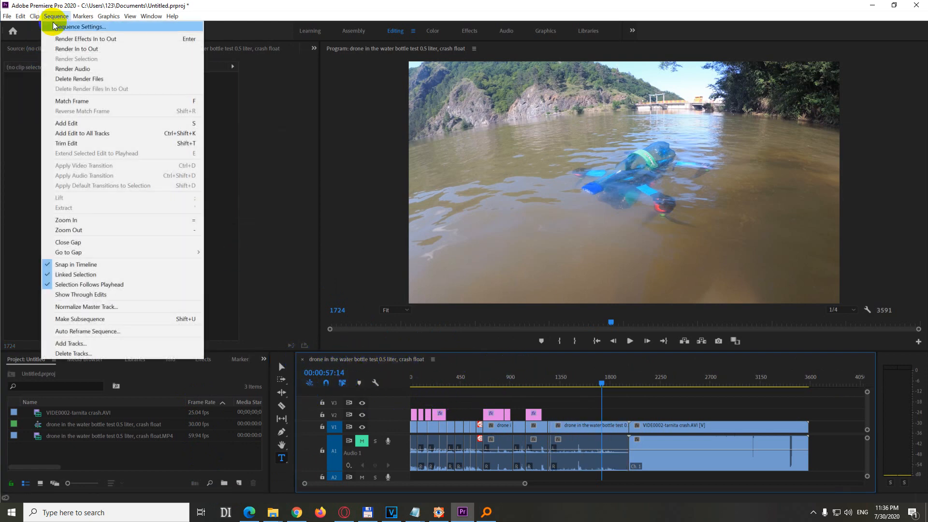
left_click(78, 27)
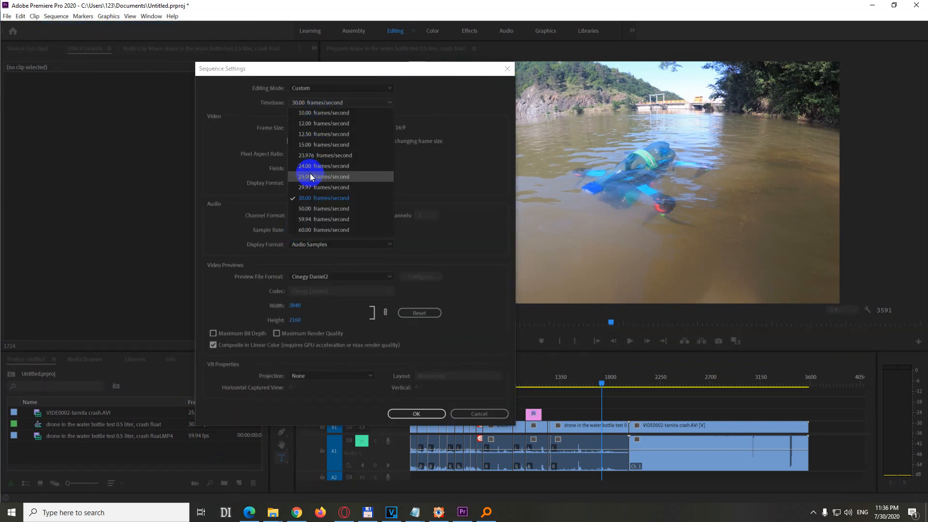
mouse_move(317, 220)
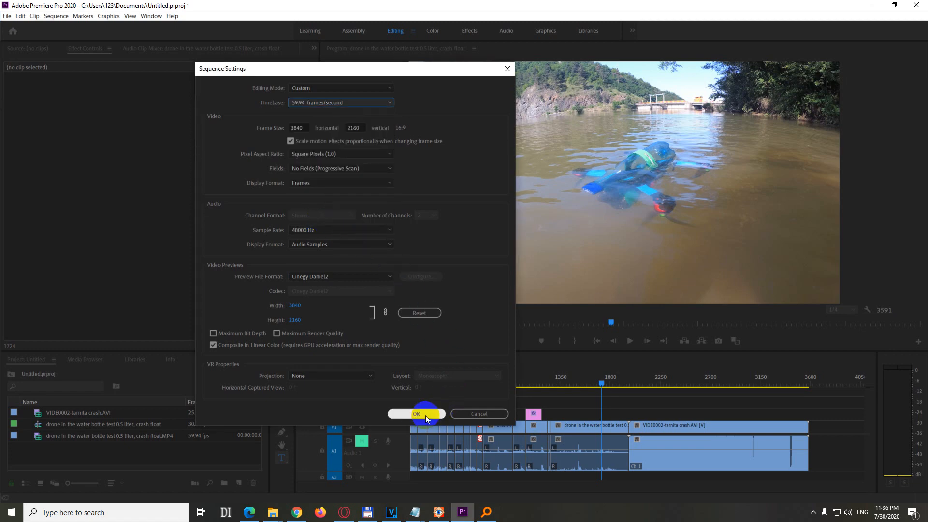
left_click(416, 414)
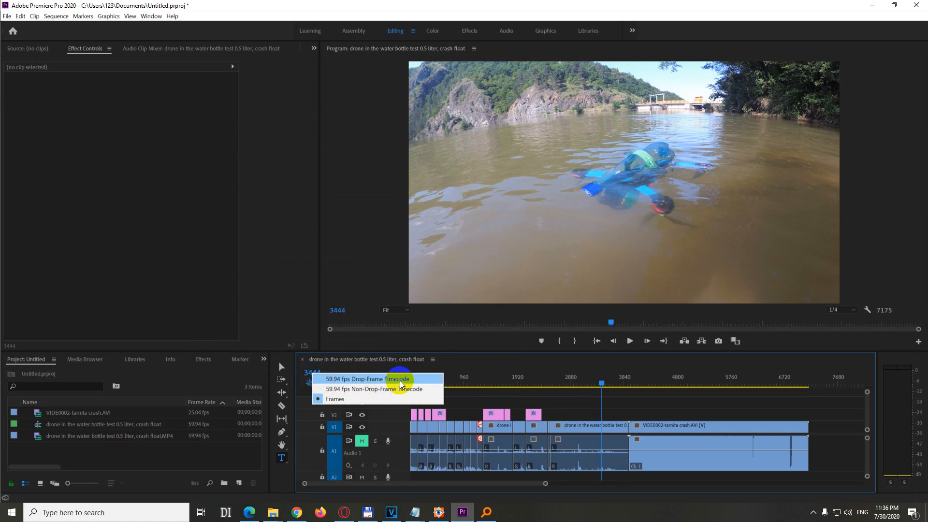
Step: Display the playhead as 59.94 fps drop-frame timecode and play the sequence from 00;00;57;24
left_click(374, 379)
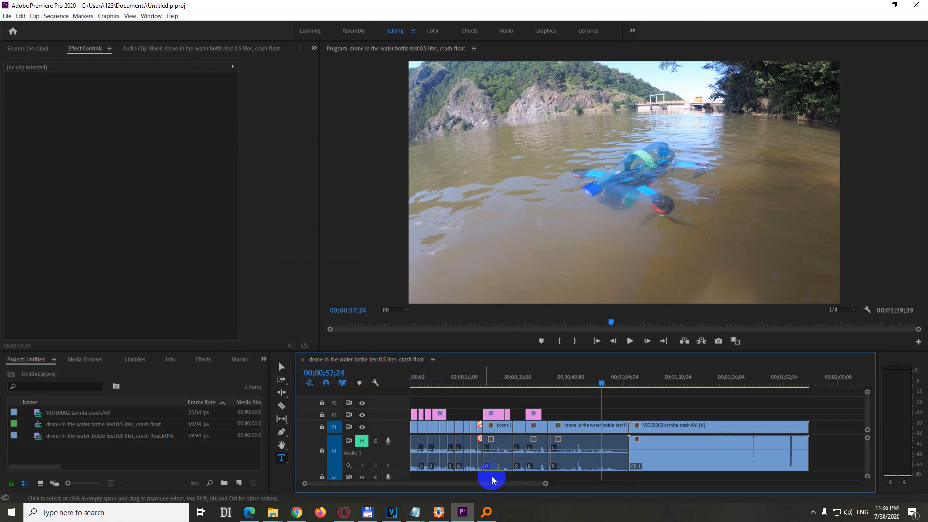
mouse_move(326, 375)
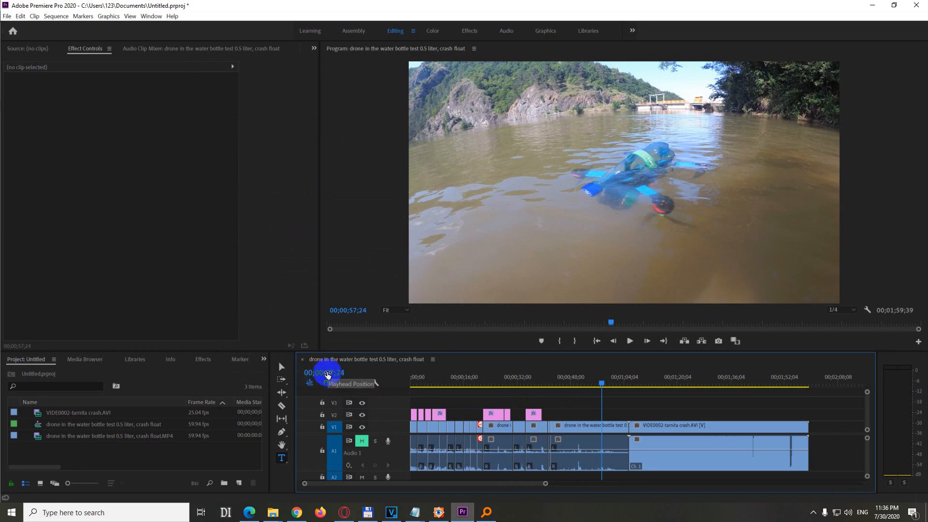
left_click(630, 340)
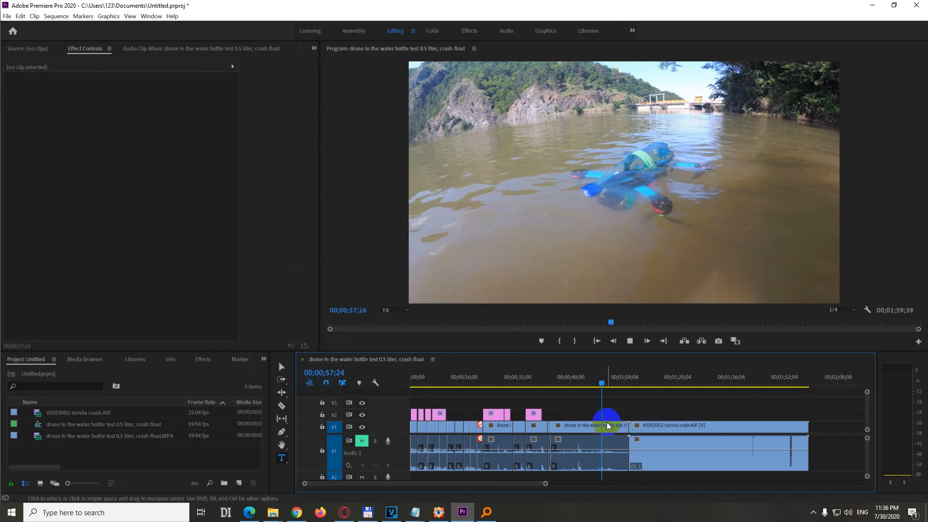